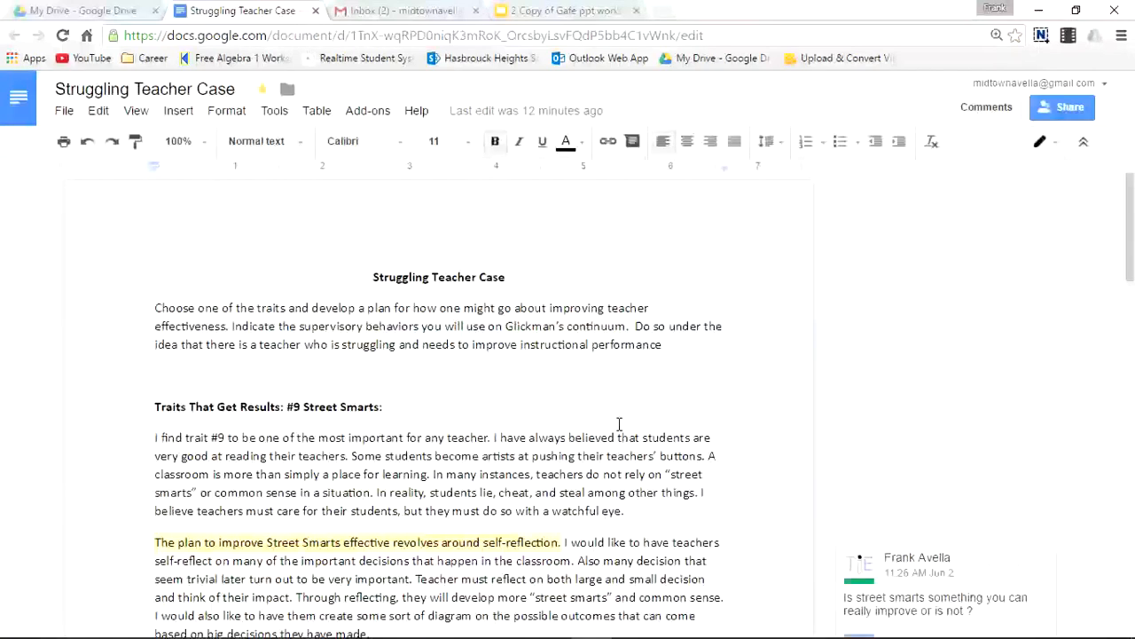
pyautogui.moveTo(1128, 213)
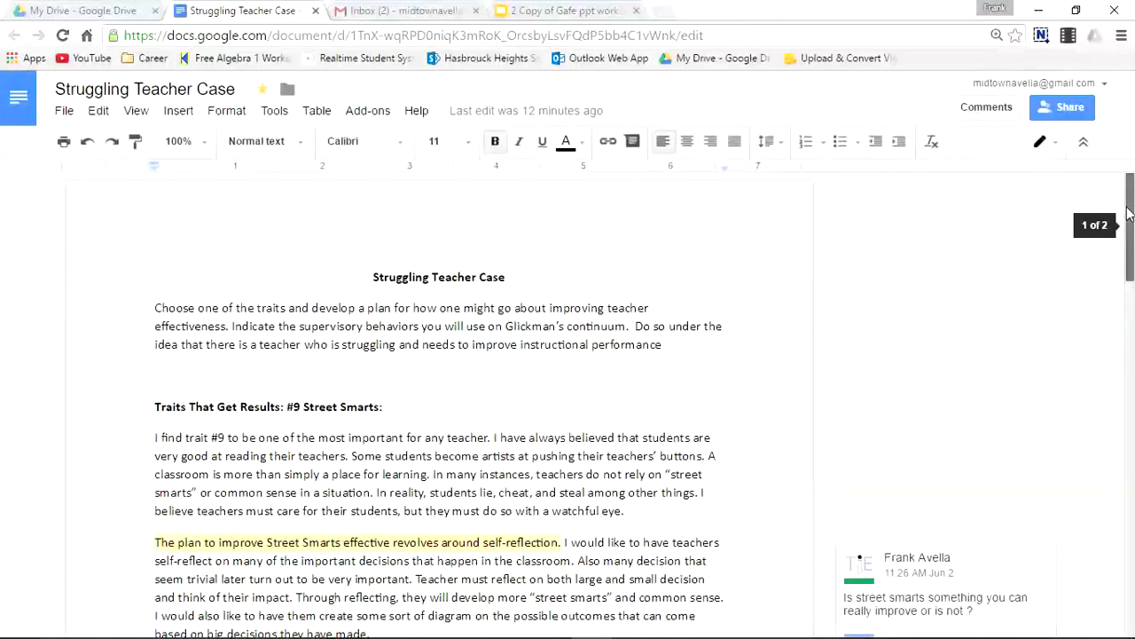
# - Scroll the Struggling Teacher Case essay down to the Glickman's Continuum section
pyautogui.scroll(-3)
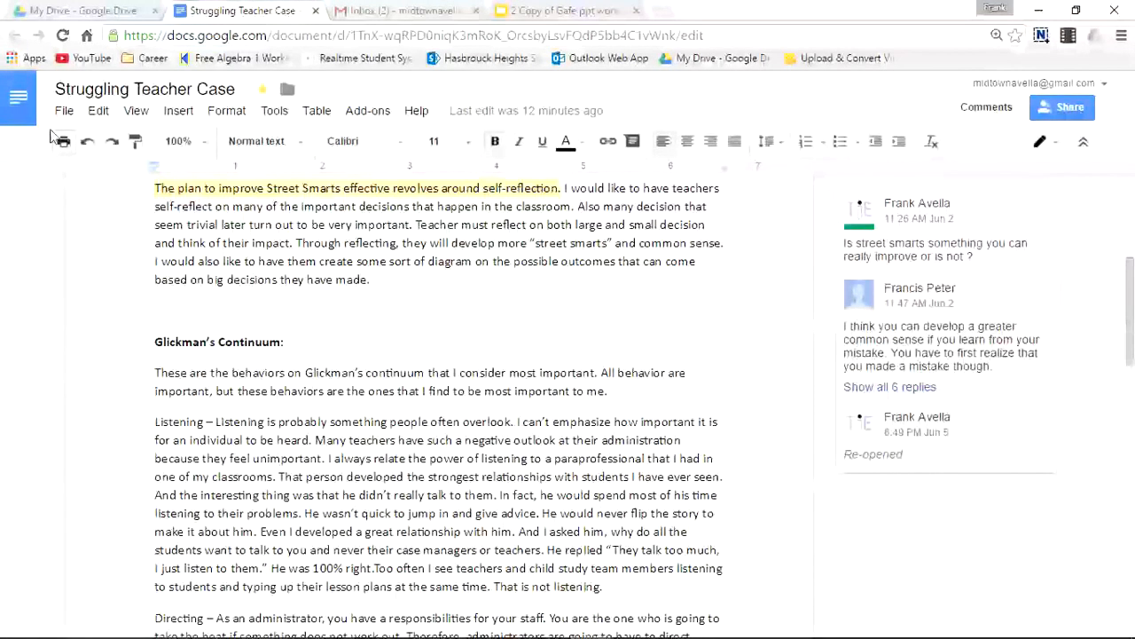
# - Start an Email collaborators message for Struggling Teacher Case, narrowed to a single recipient
pyautogui.click(64, 110)
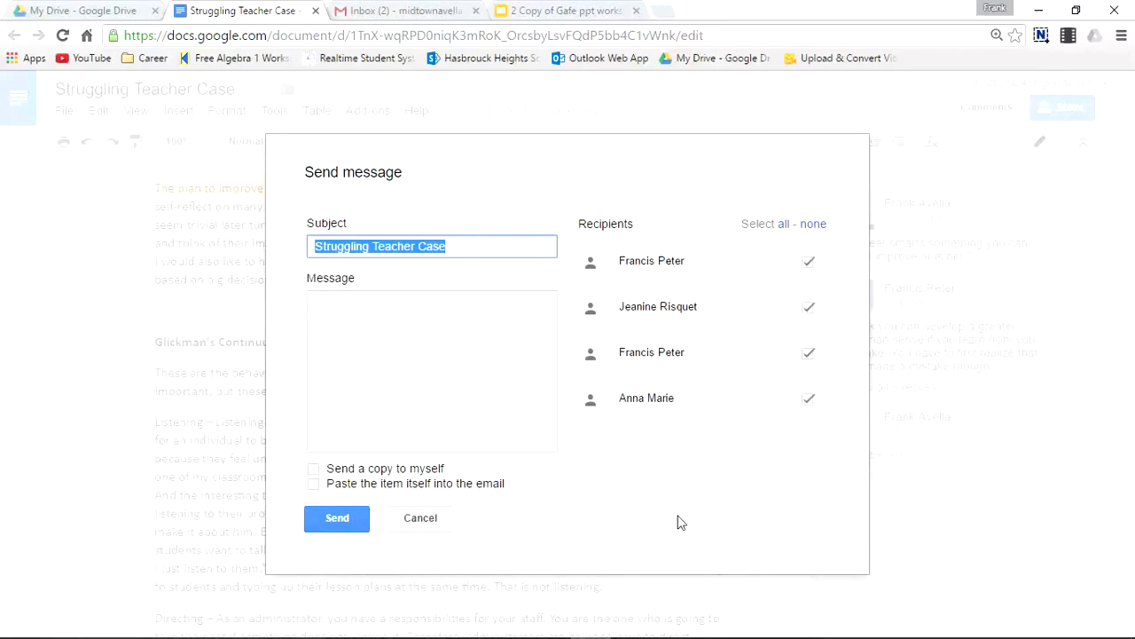
pyautogui.moveTo(823, 300)
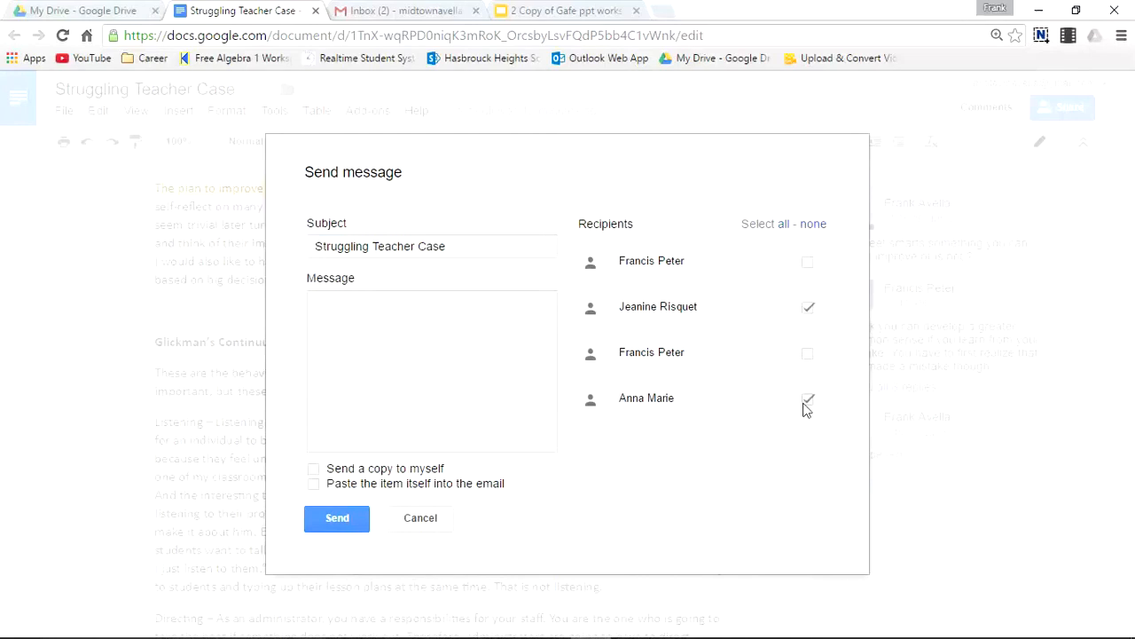
pyautogui.click(807, 398)
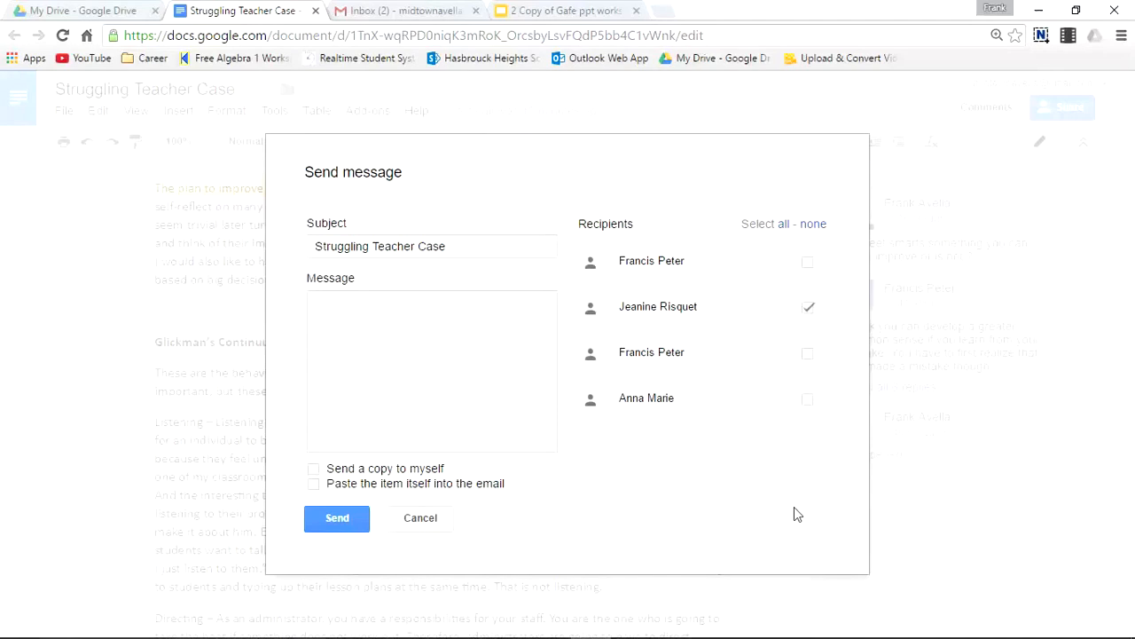
# - Write a message asking whether everyone in the group is working equally, with a copy to myself
pyautogui.click(432, 370)
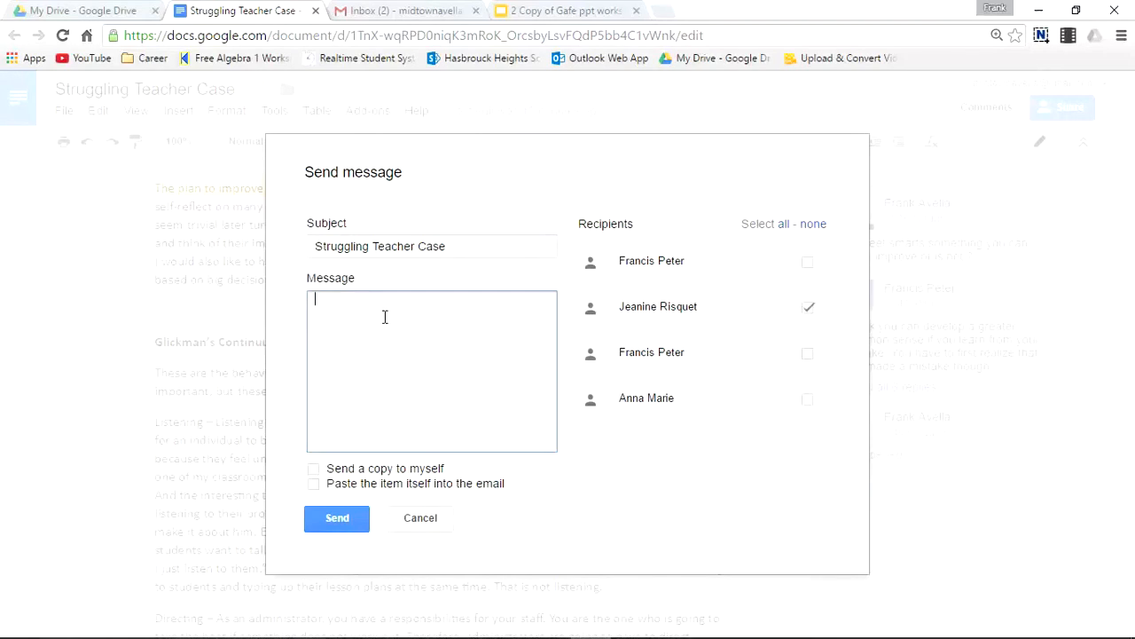
pyautogui.write('Do you think everyone in the group is working equally?')
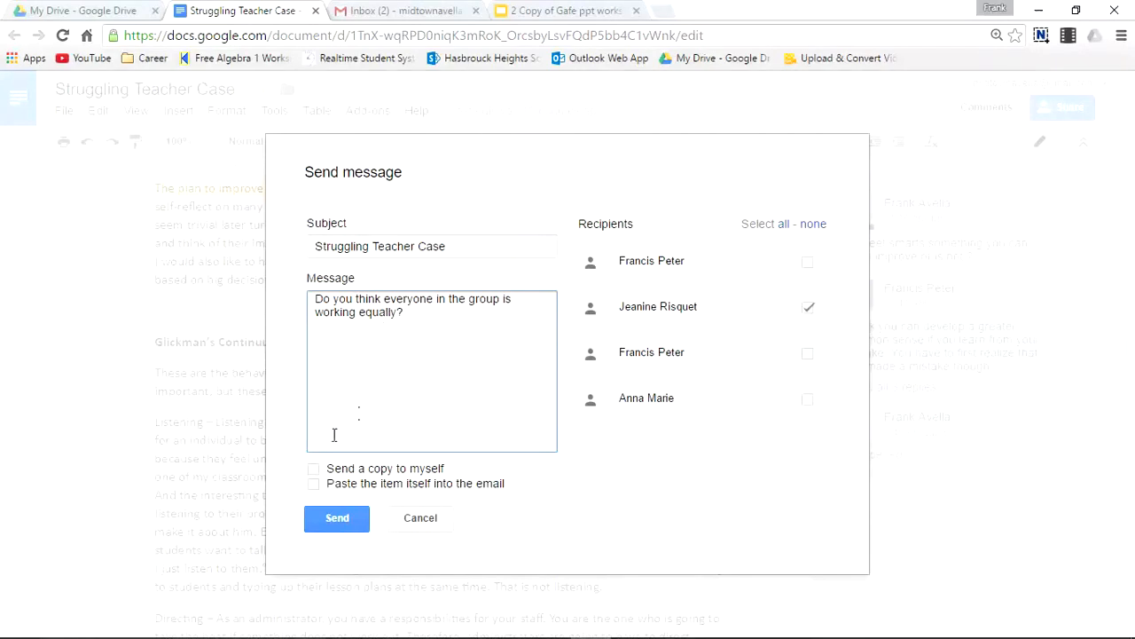
pyautogui.click(314, 469)
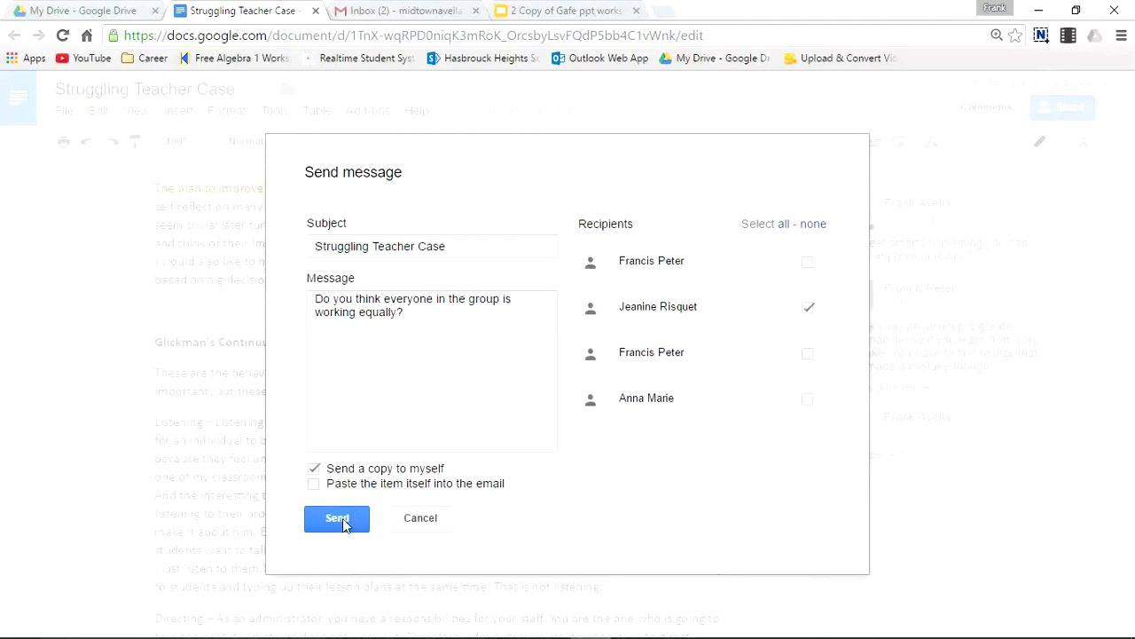
# - Send the private message and view its courtesy copy in the Gmail inbox
pyautogui.click(337, 518)
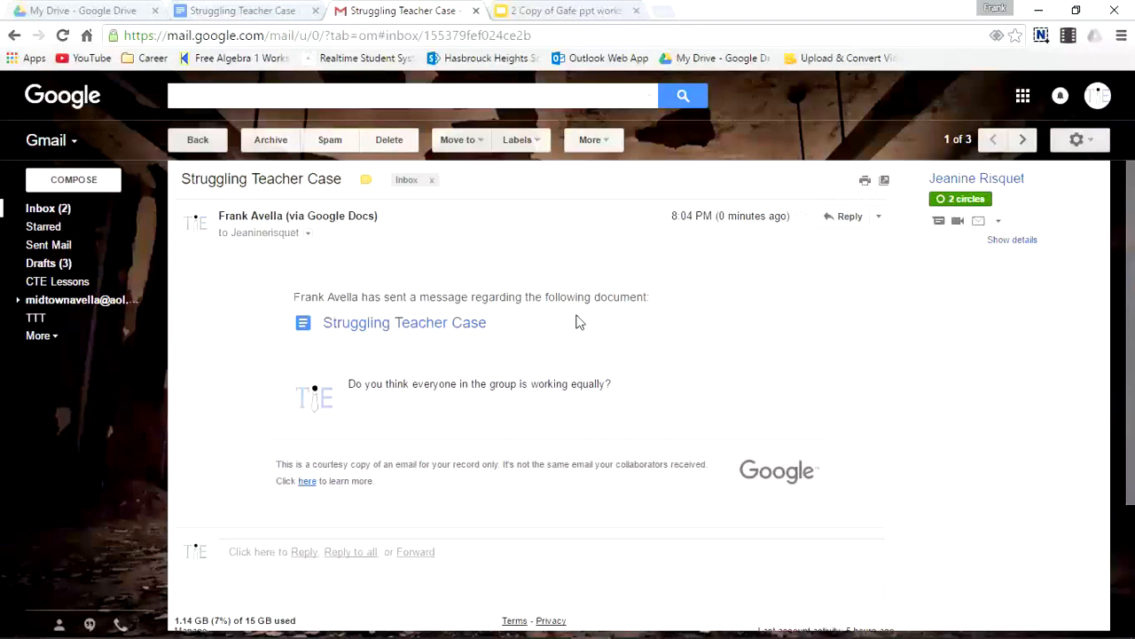
pyautogui.moveTo(666, 527)
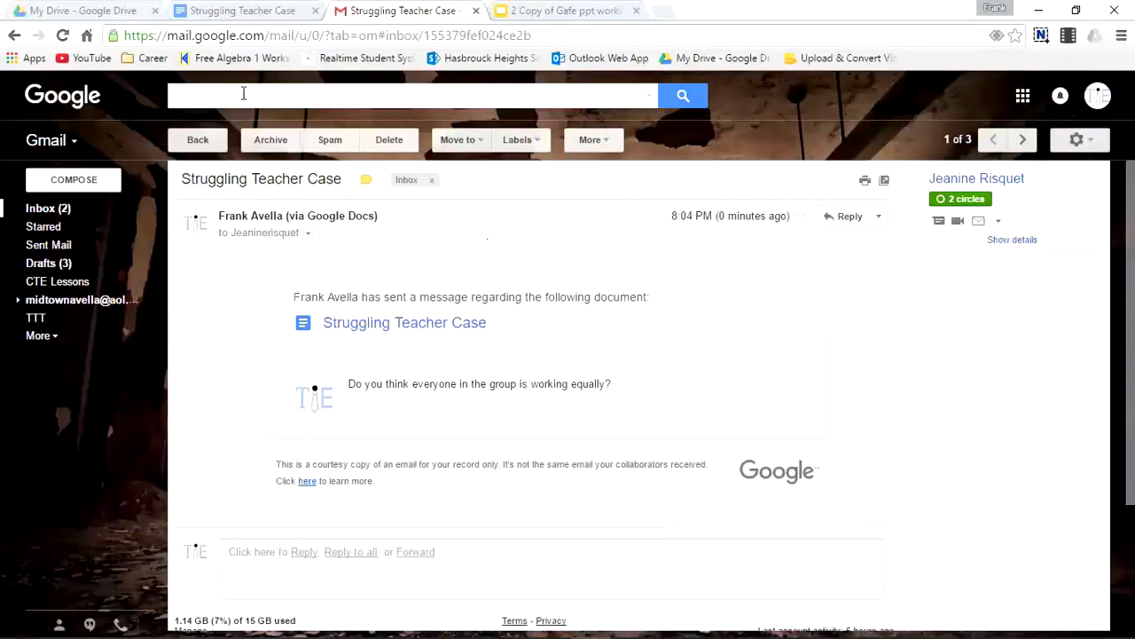
pyautogui.click(197, 140)
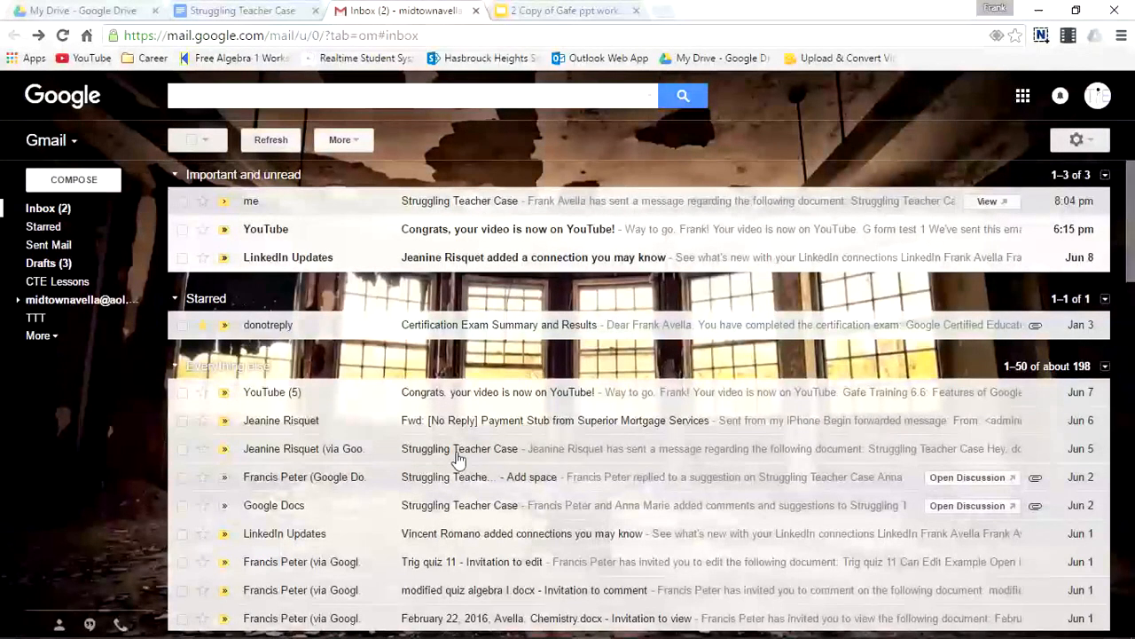
pyautogui.click(460, 448)
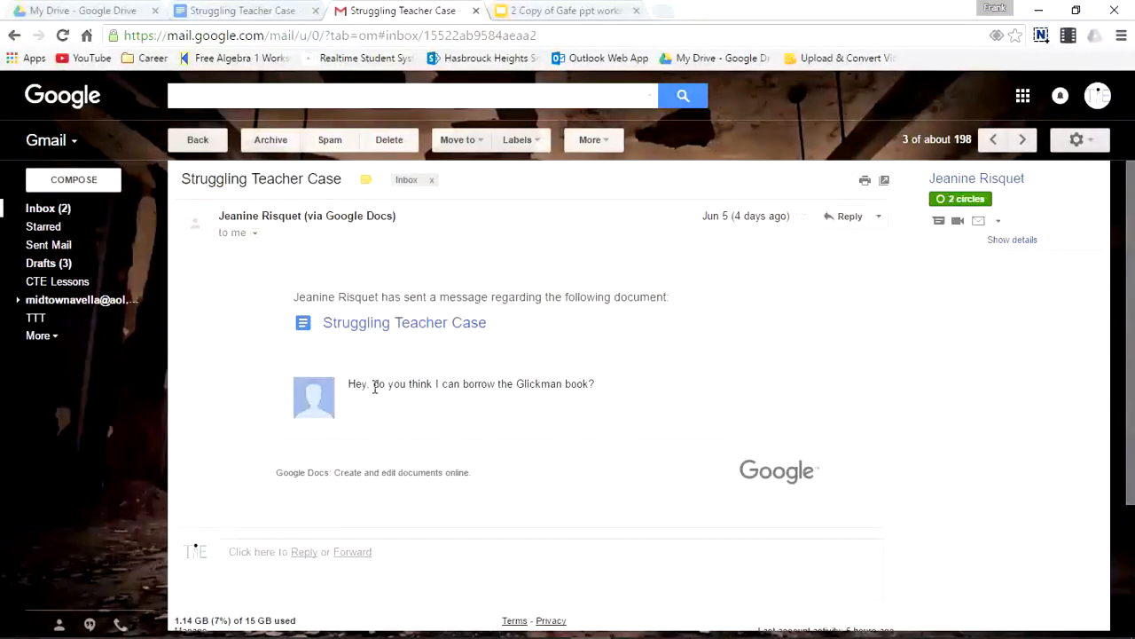
pyautogui.moveTo(573, 423)
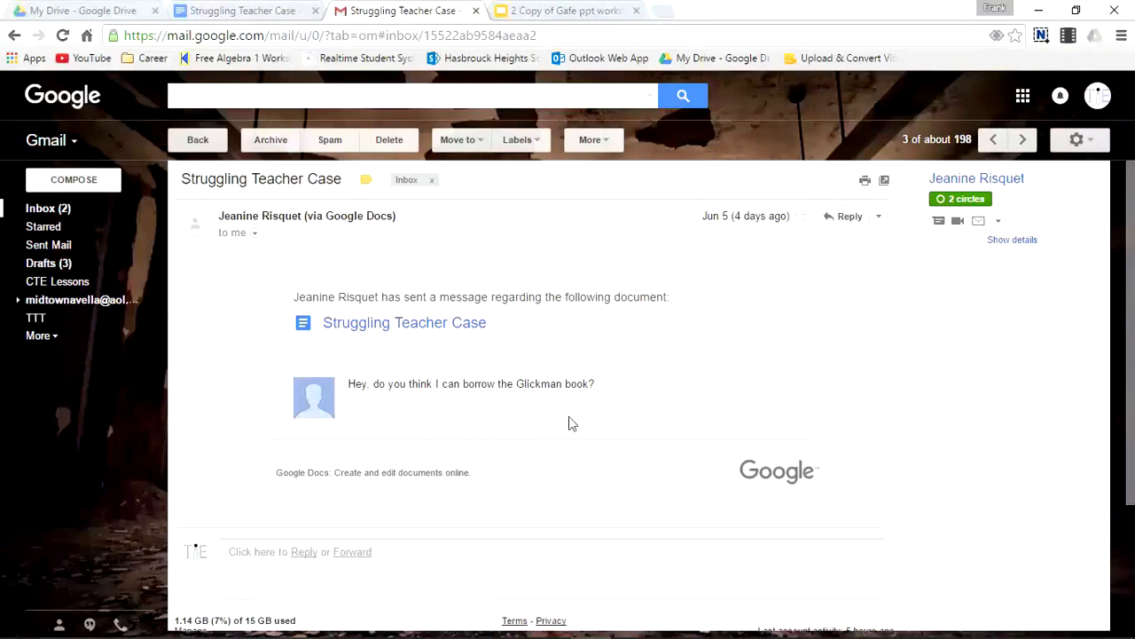